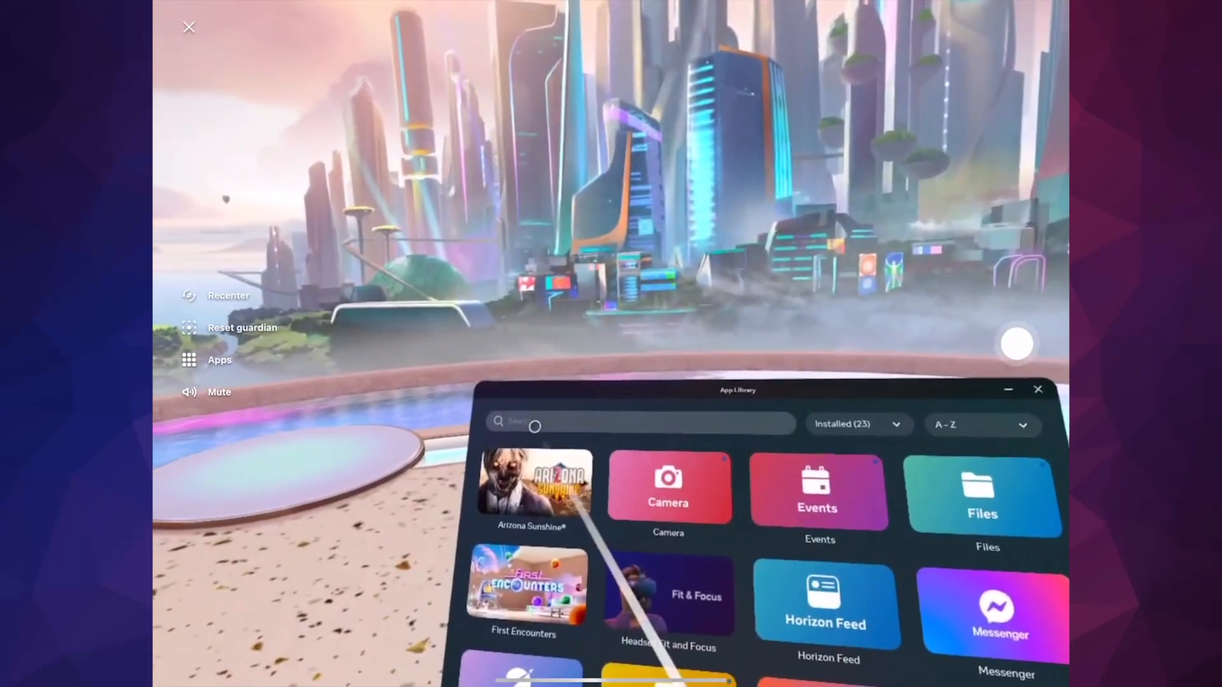
Step: Search the App Library for "yo" so the keyboard suggests YouTube
left_click(1039, 389)
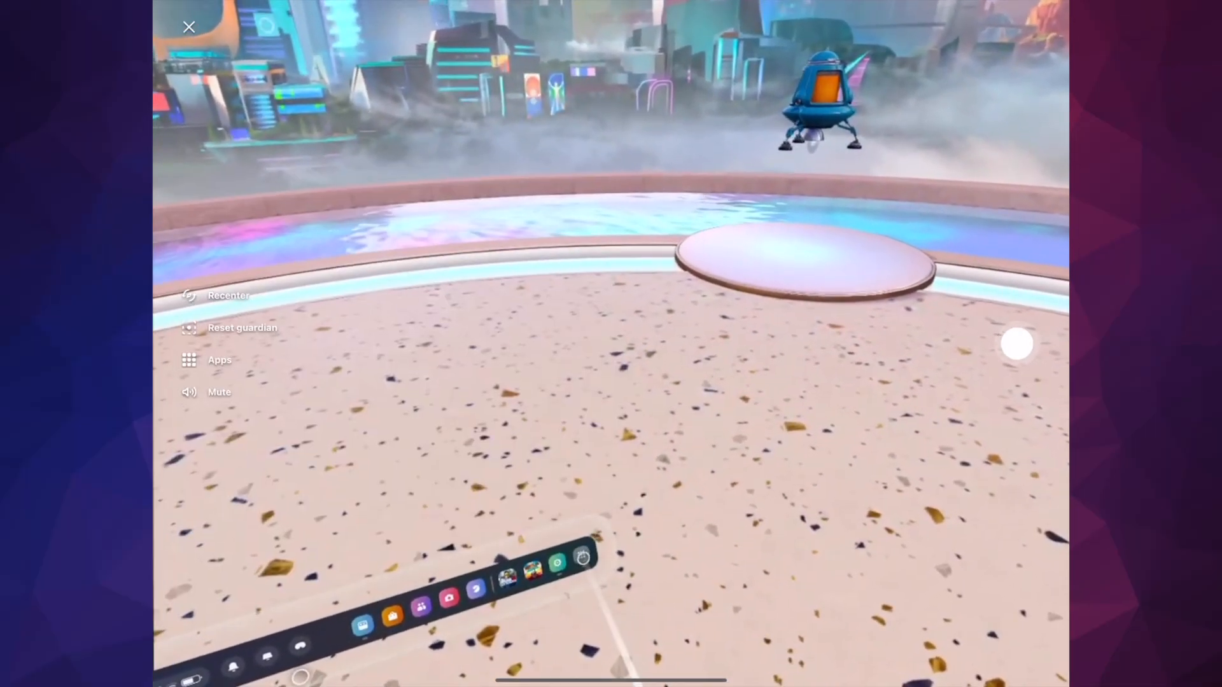
left_click(219, 359)
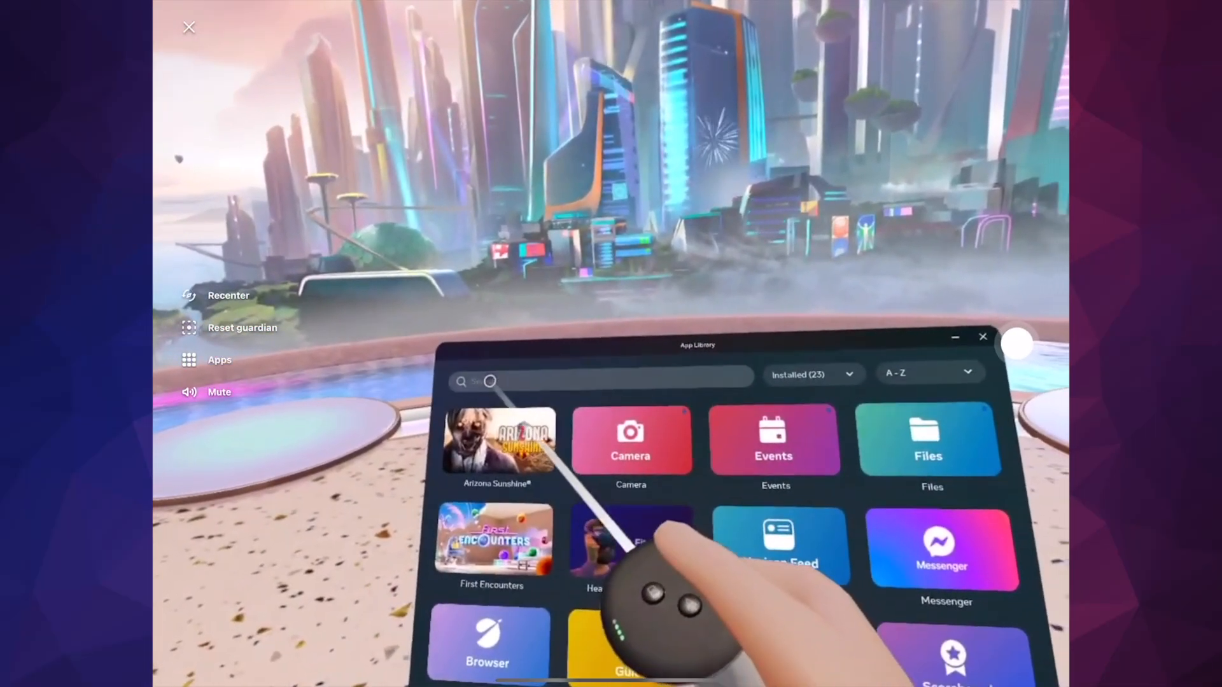
left_click(599, 382)
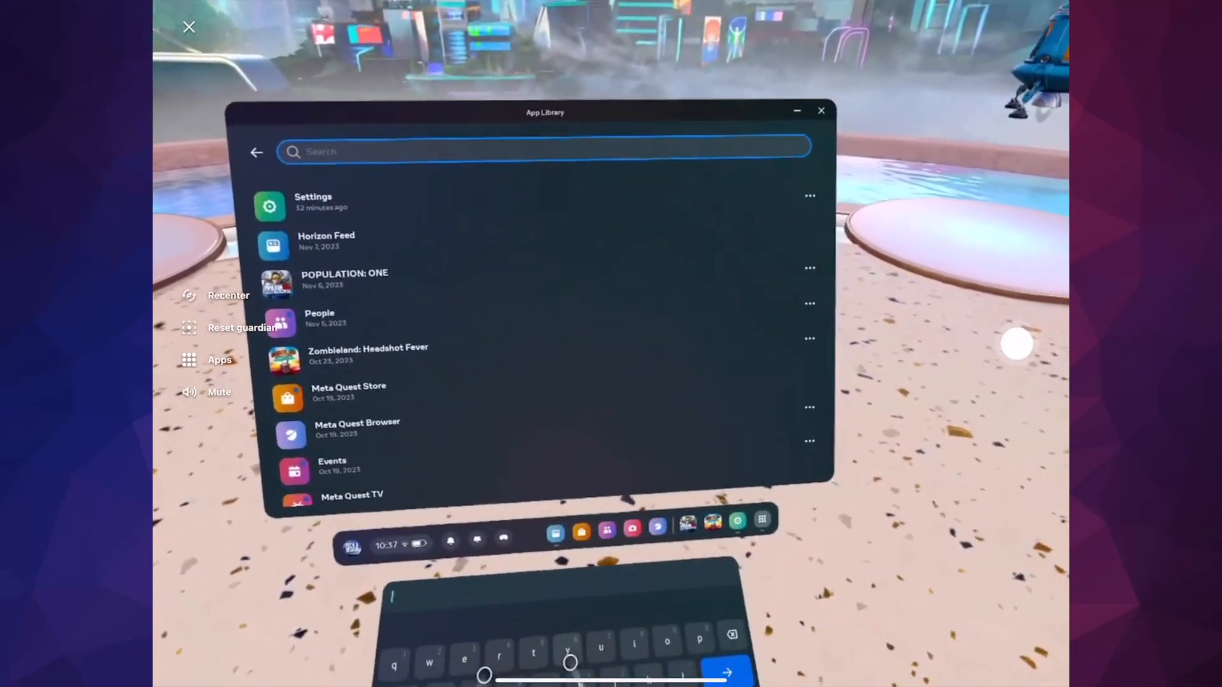
type("yo")
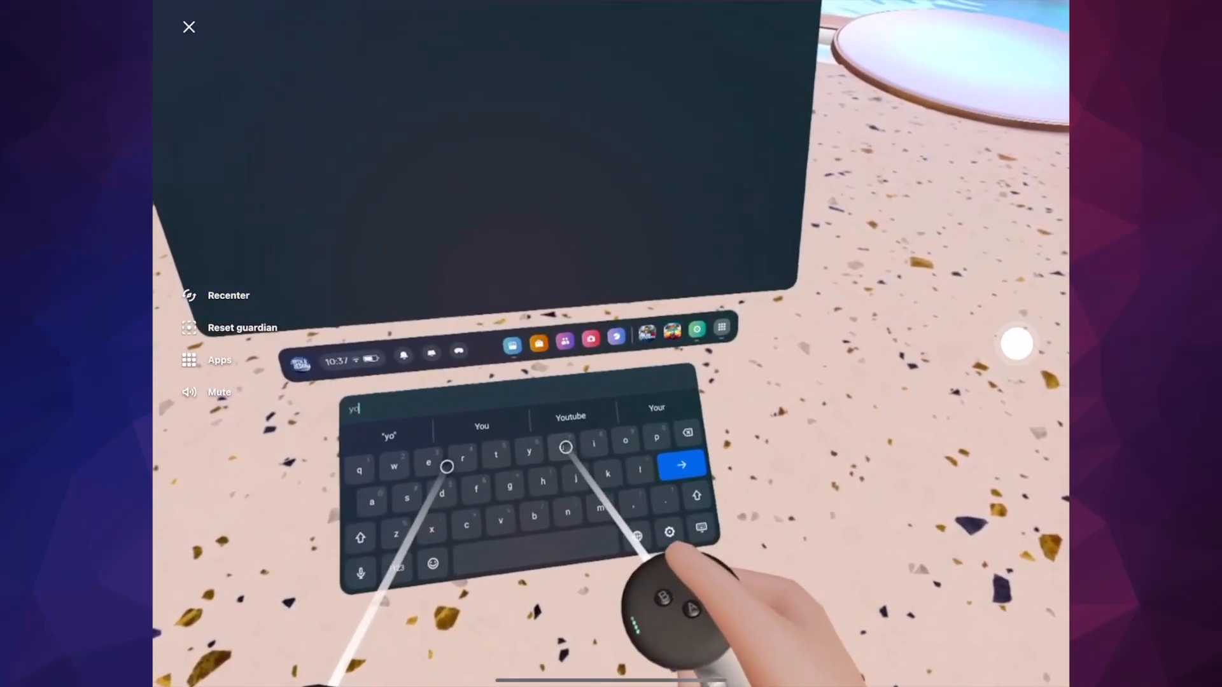
left_click(680, 464)
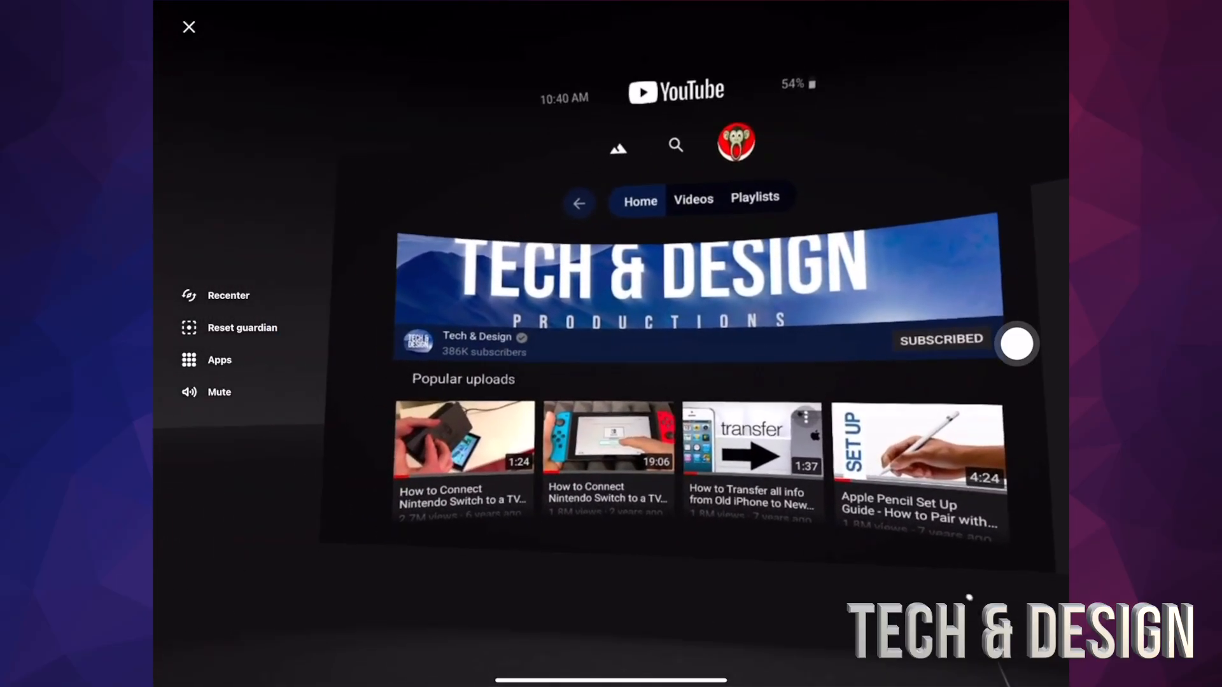
Step: Scroll down the channel Home page to reveal Featured Channels below Popular uploads
scroll("down", 3)
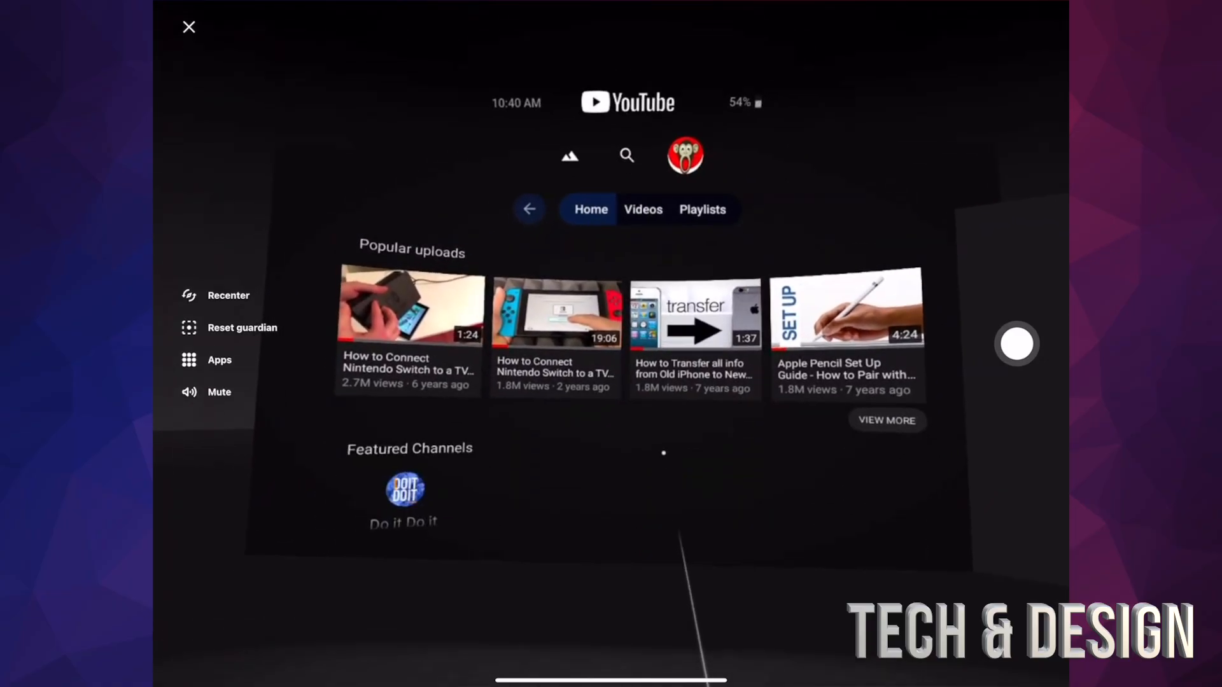